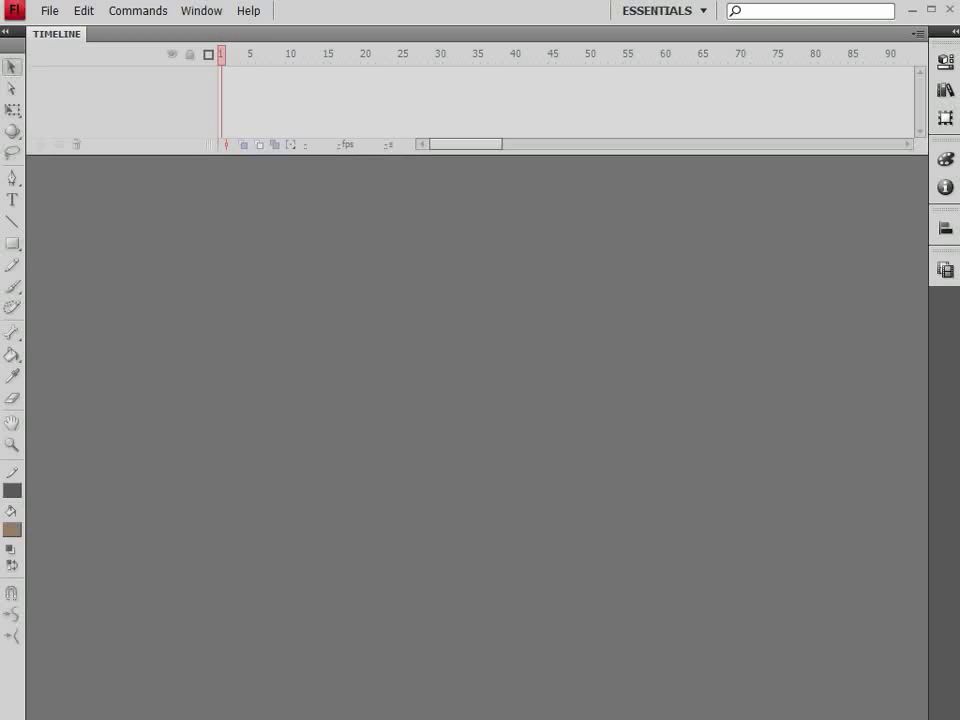
Create a new Flash File (ActionScript 3.0) document from the File menu
click(49, 10)
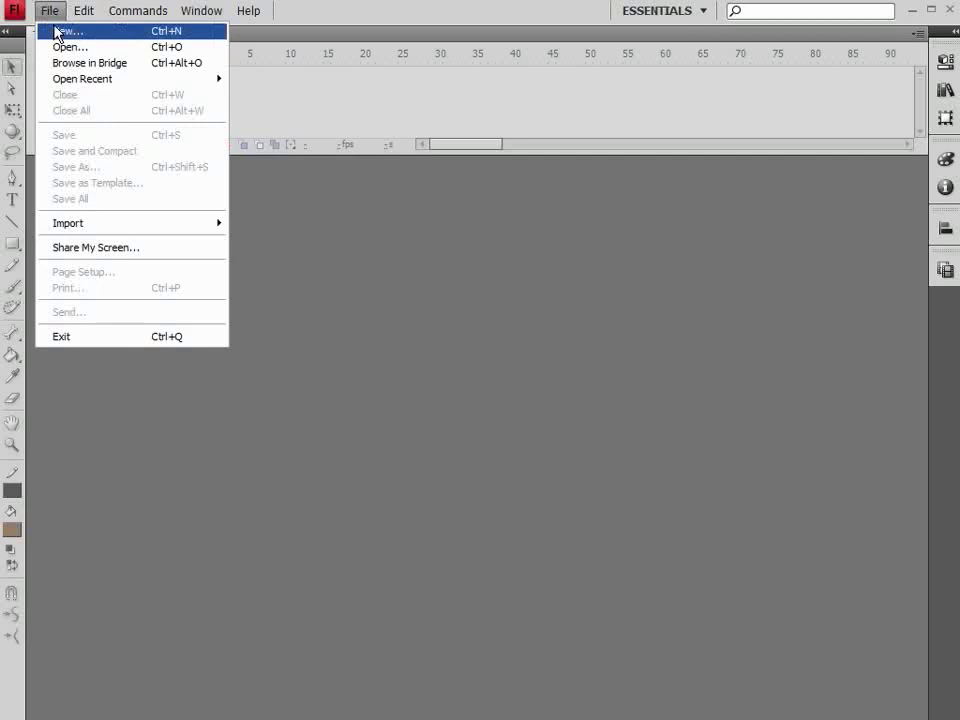
click(66, 31)
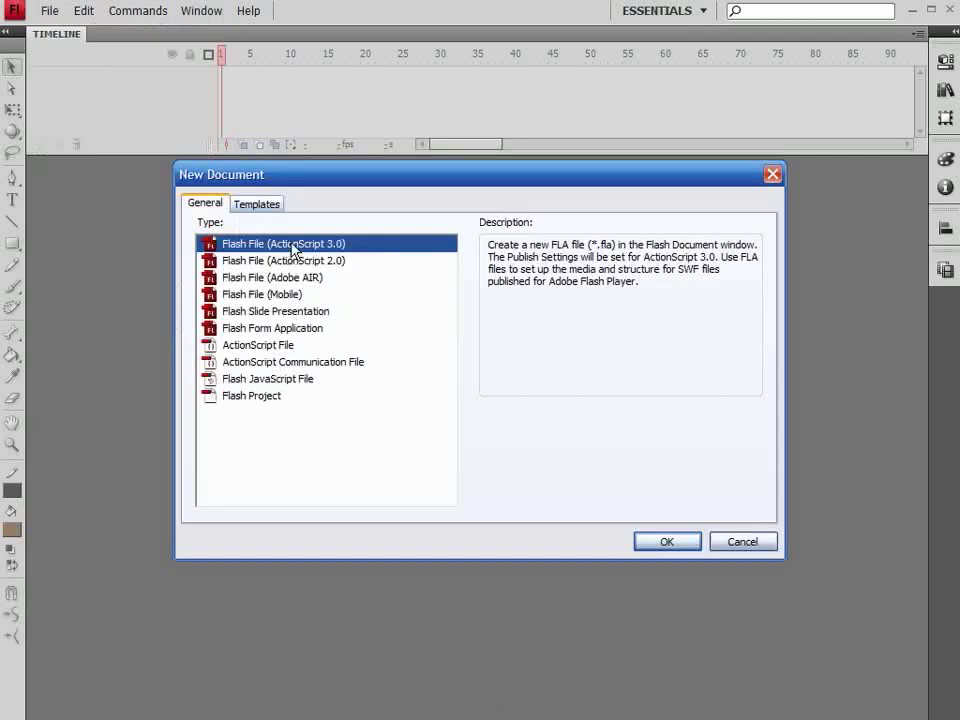
click(666, 541)
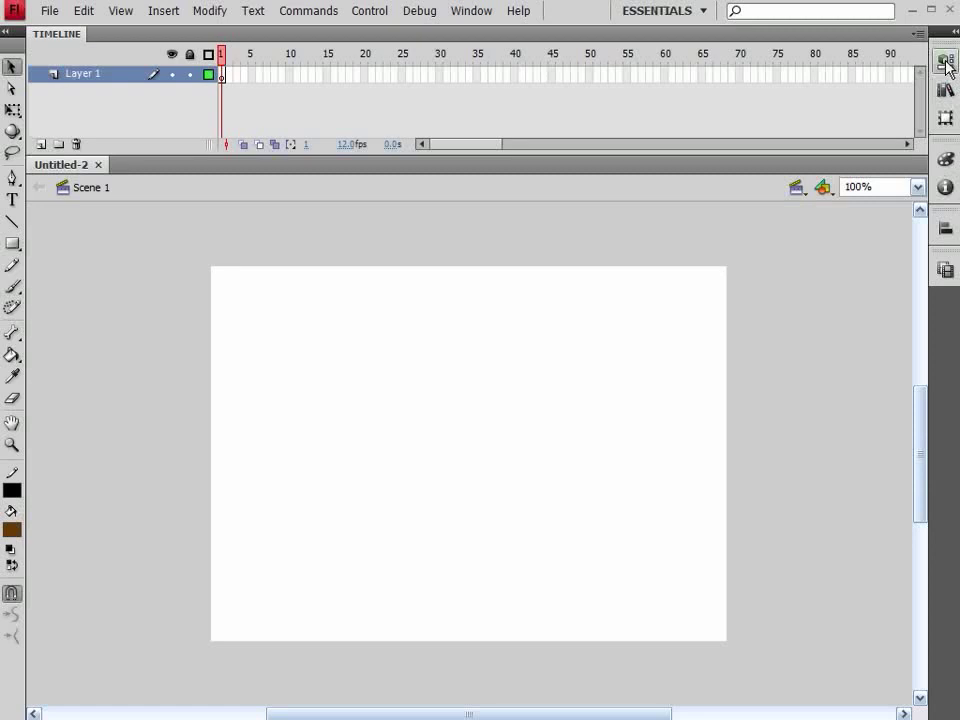
Resize the stage to 800 x 600 pixels and give it a blue background
click(945, 60)
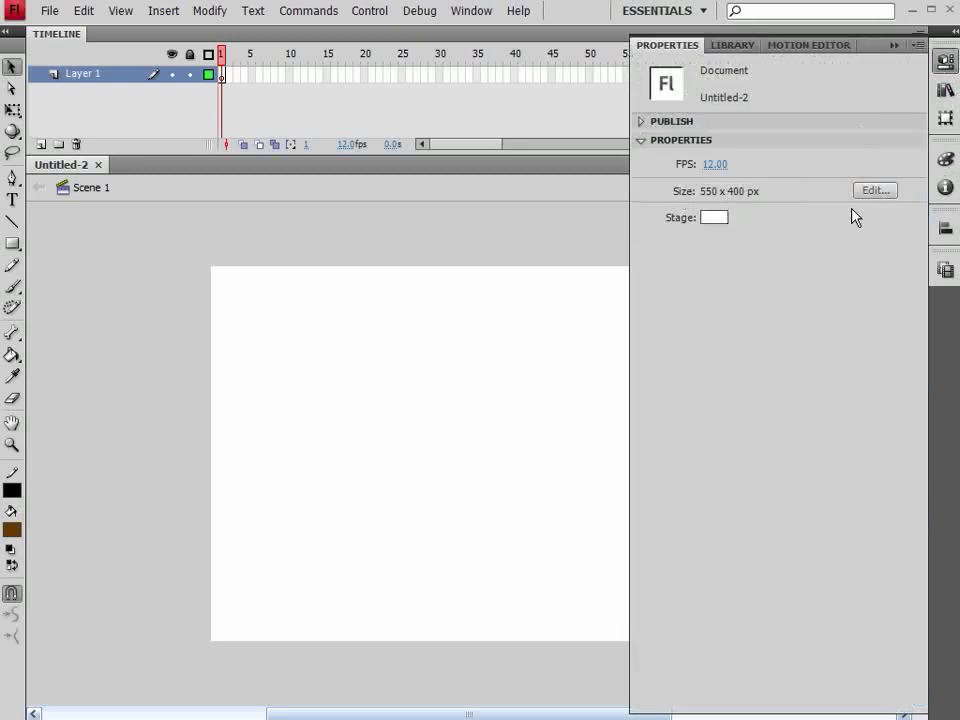
click(875, 190)
text(600)
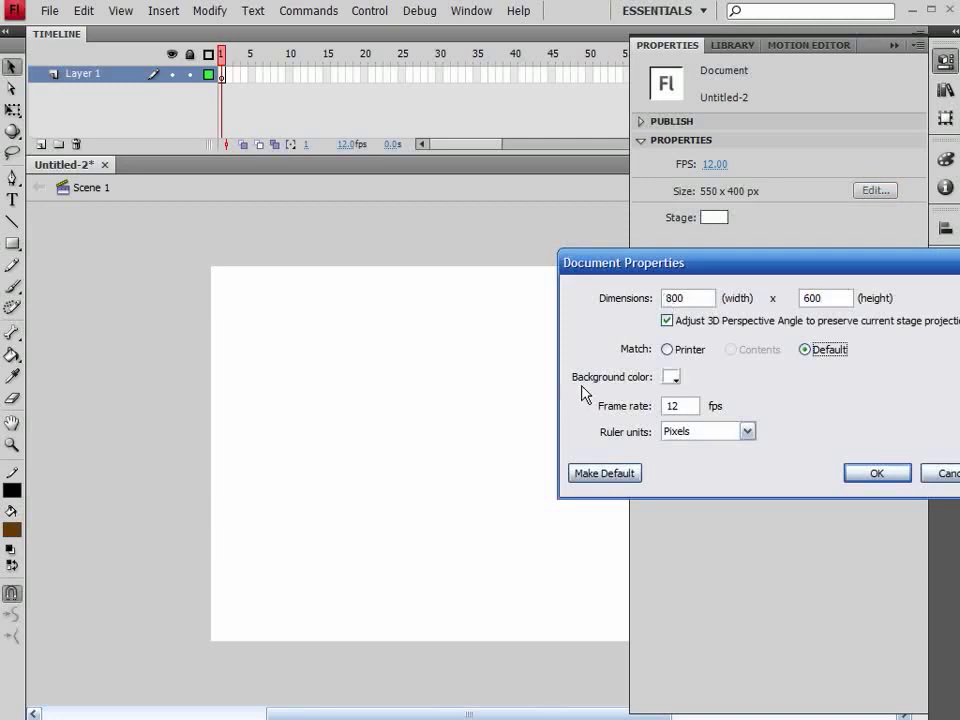
click(671, 376)
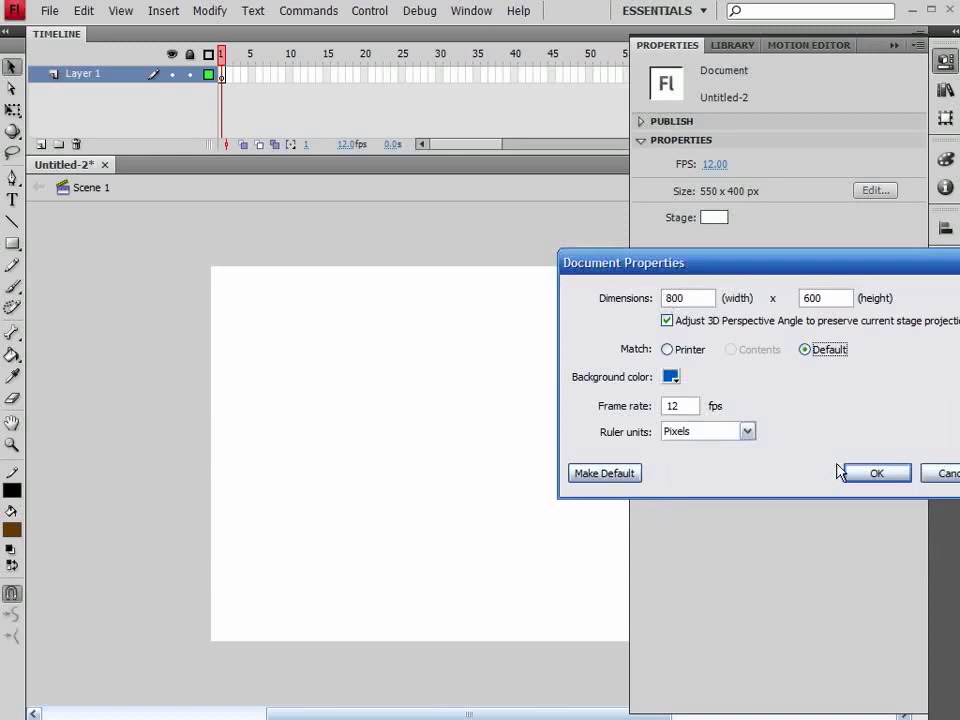
click(876, 473)
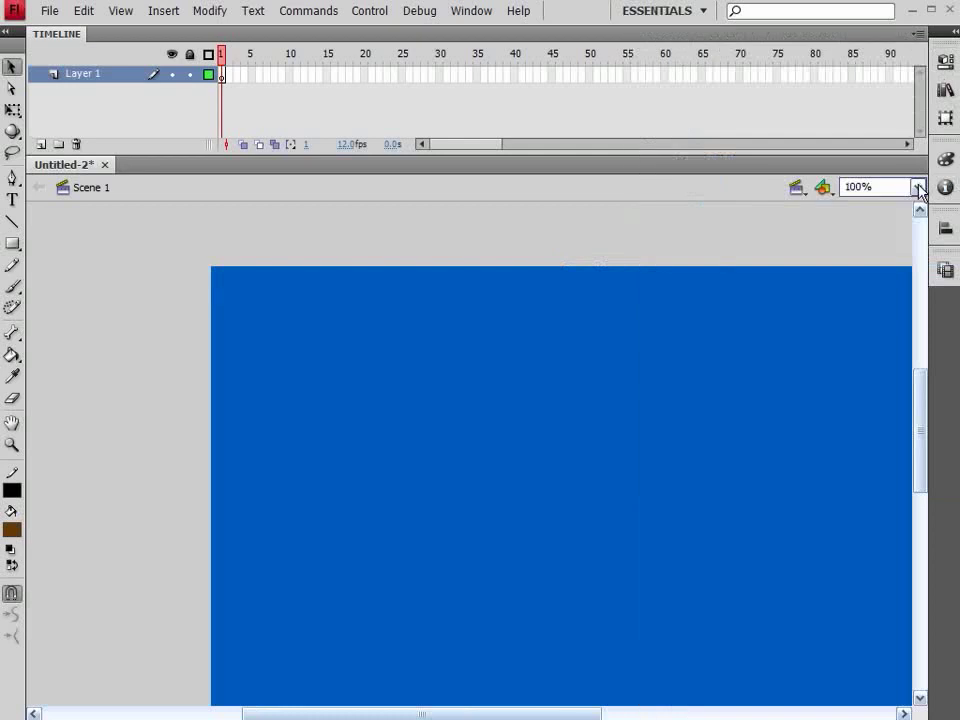
Zoom to Show All and adjust the fill colour to a brown shade
click(910, 187)
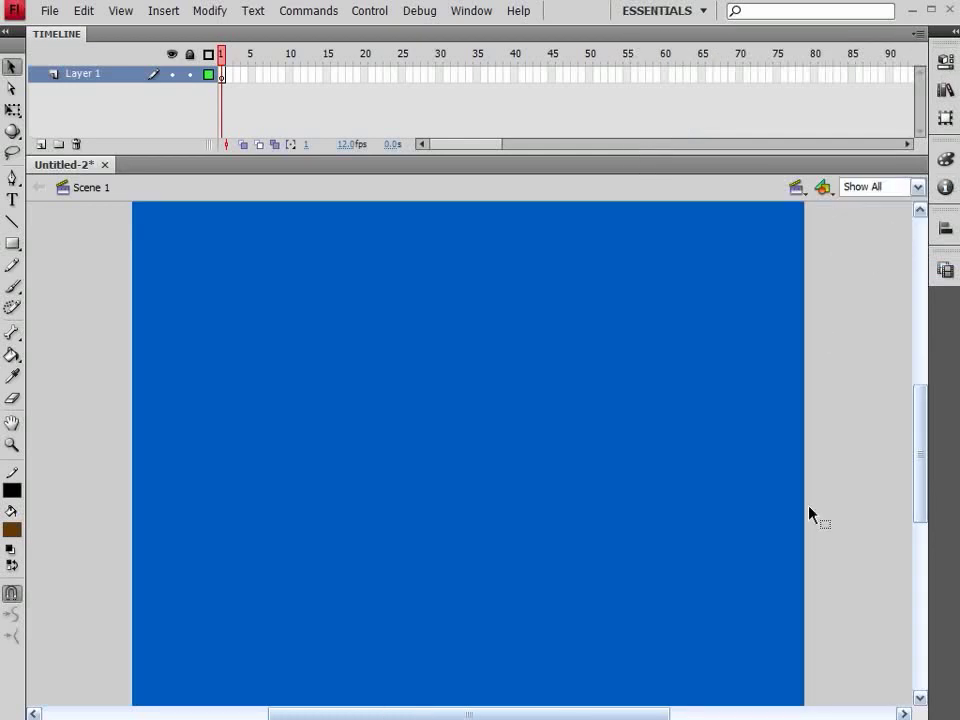
drag(810, 512, 481, 483)
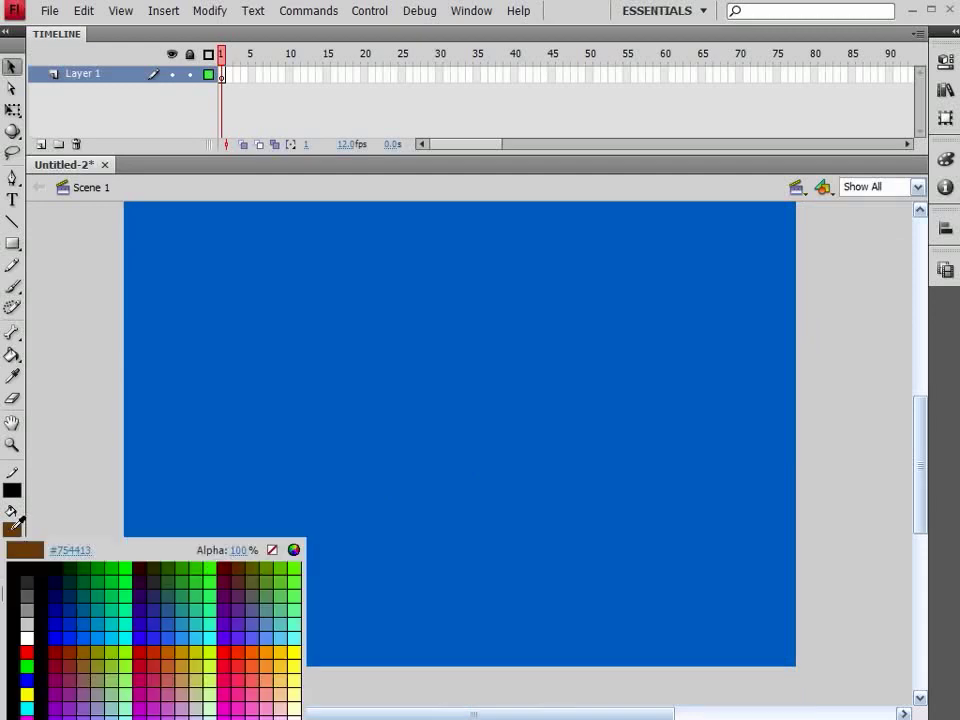
click(98, 597)
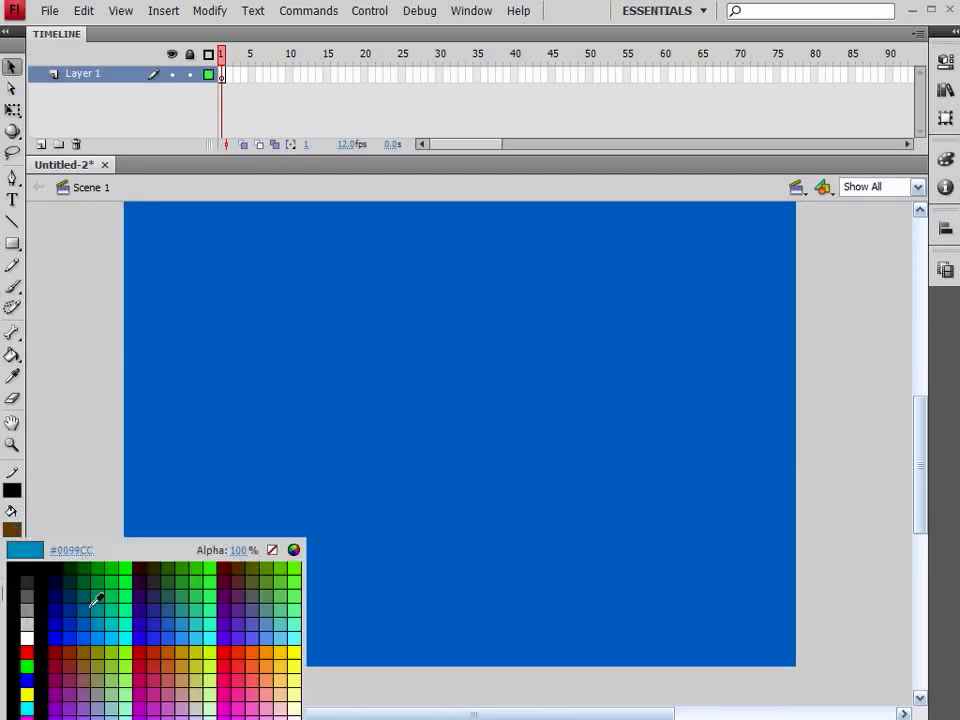
click(97, 600)
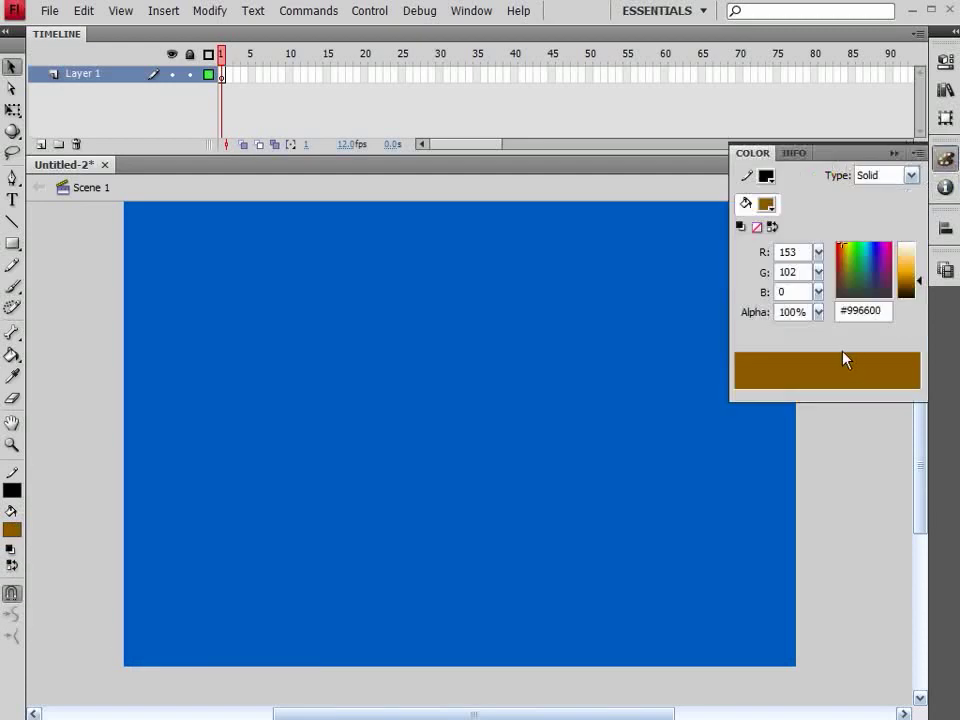
click(843, 247)
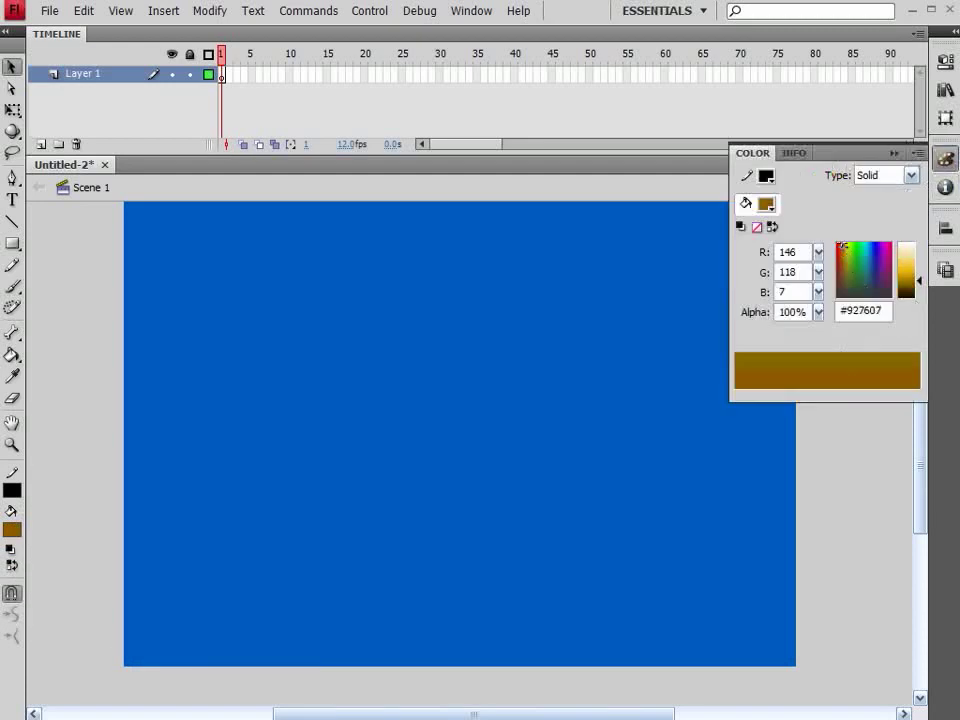
click(905, 285)
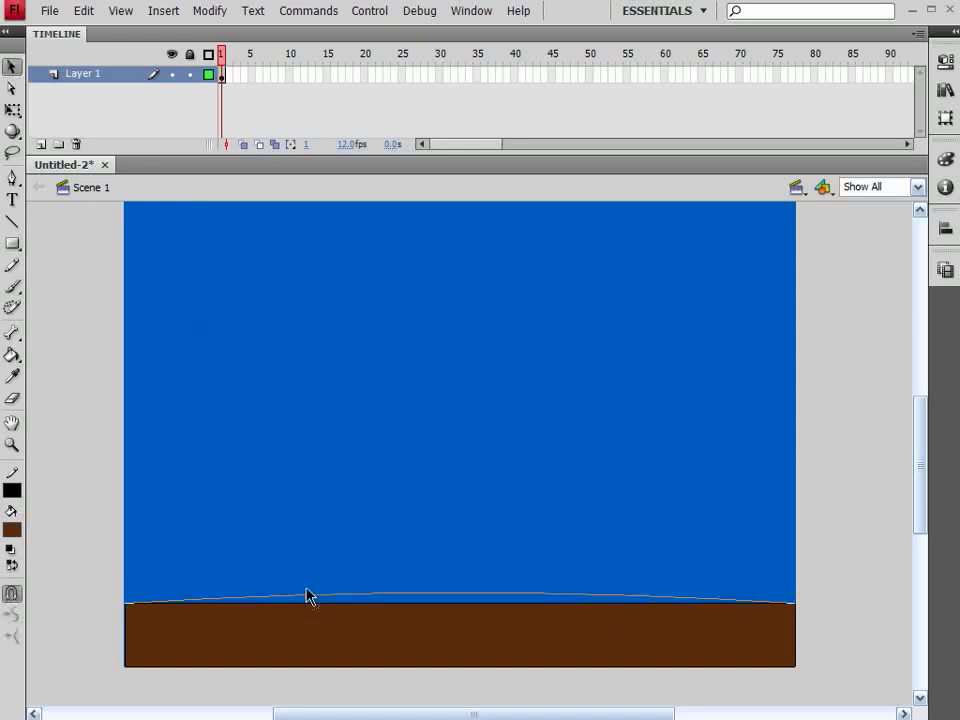
Bend the ground strip's flat top edge into a rolling hill with a dip
drag(308, 596, 306, 552)
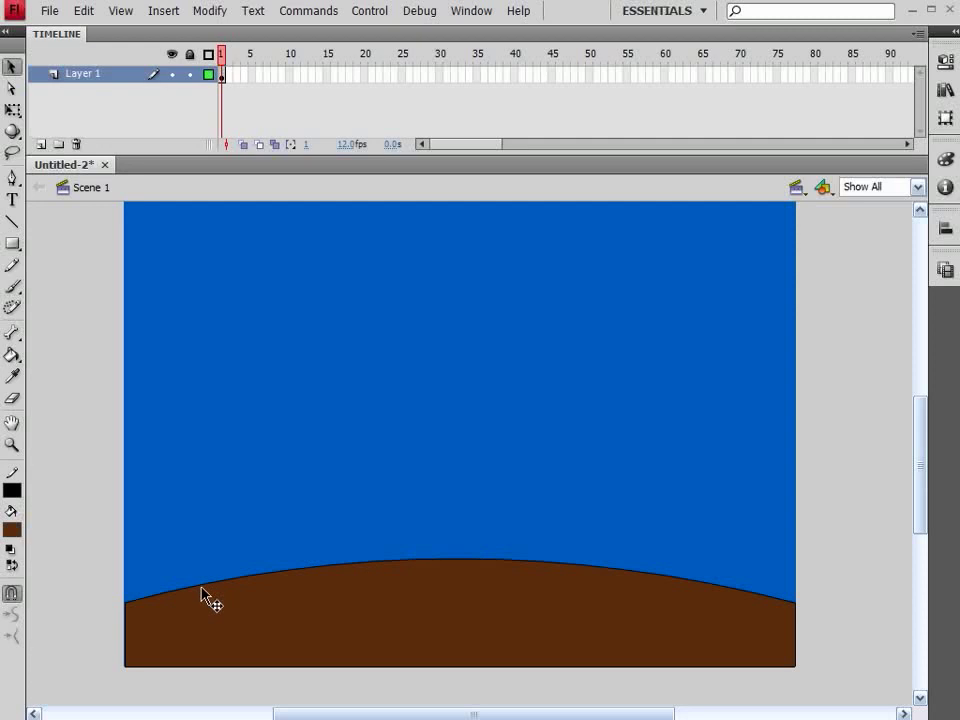
mouse_move(222, 588)
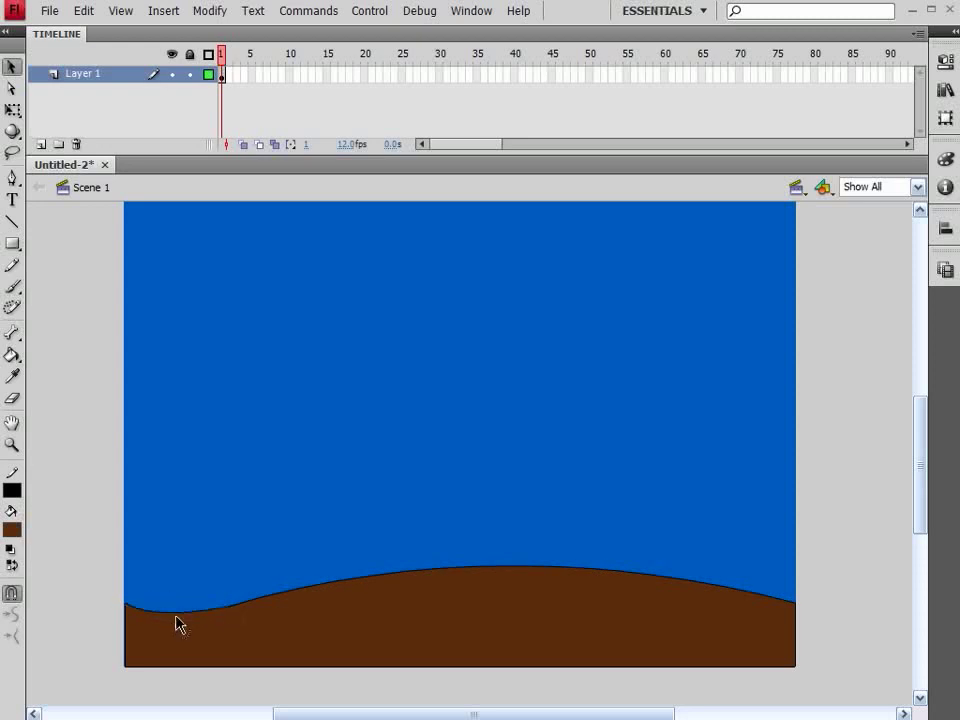
mouse_move(232, 615)
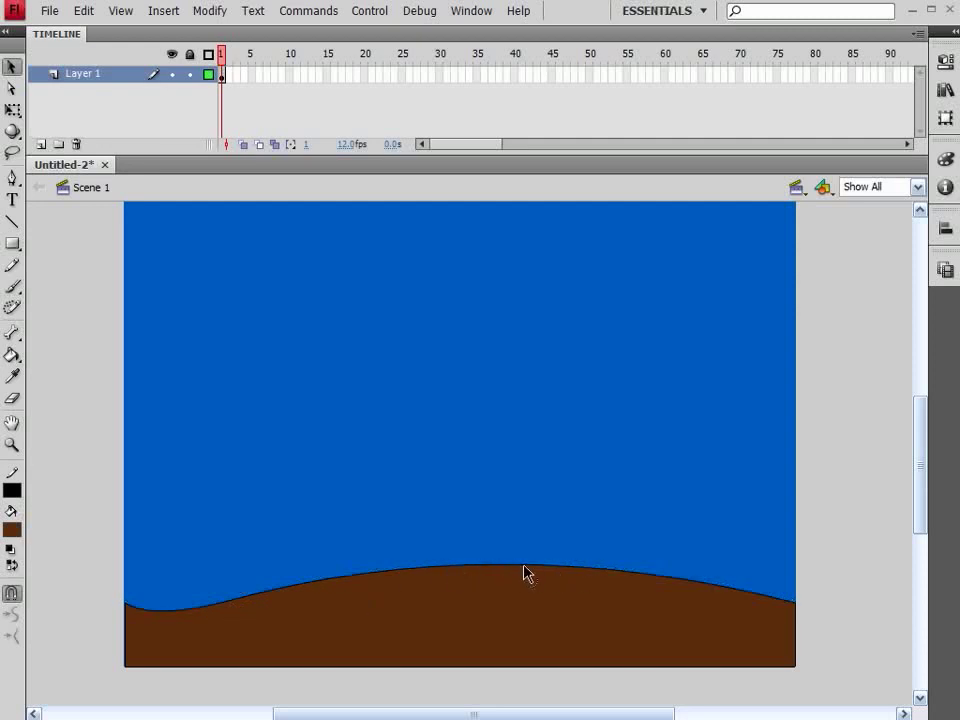
drag(528, 573, 528, 615)
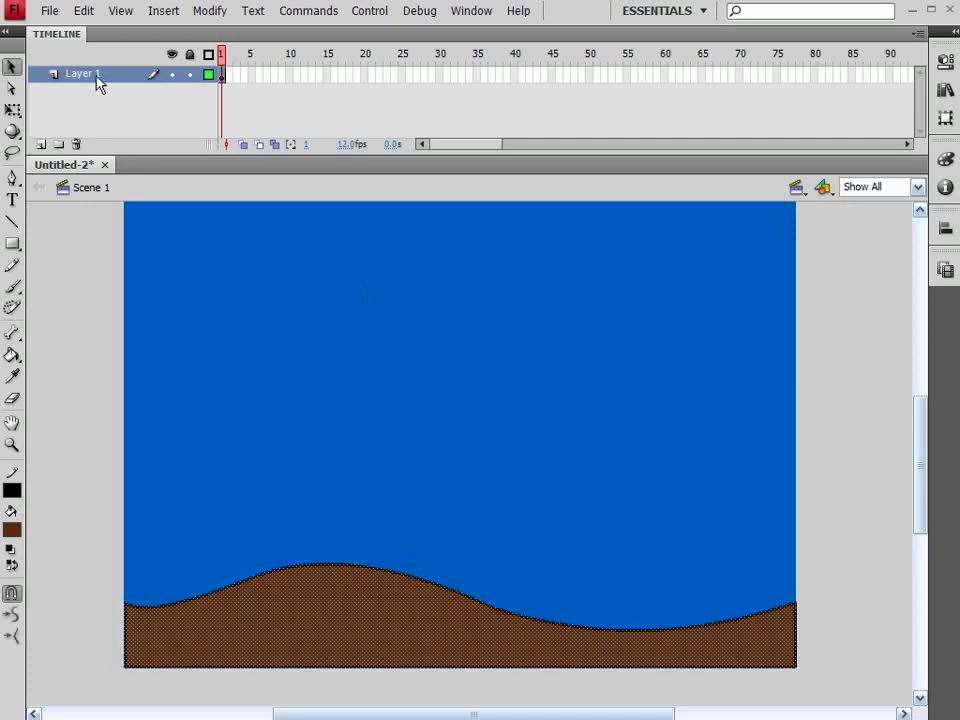
Rename Layer 1 'foreGround', then add layer 'midGround1' and move it beneath foreGround
double_click(78, 73)
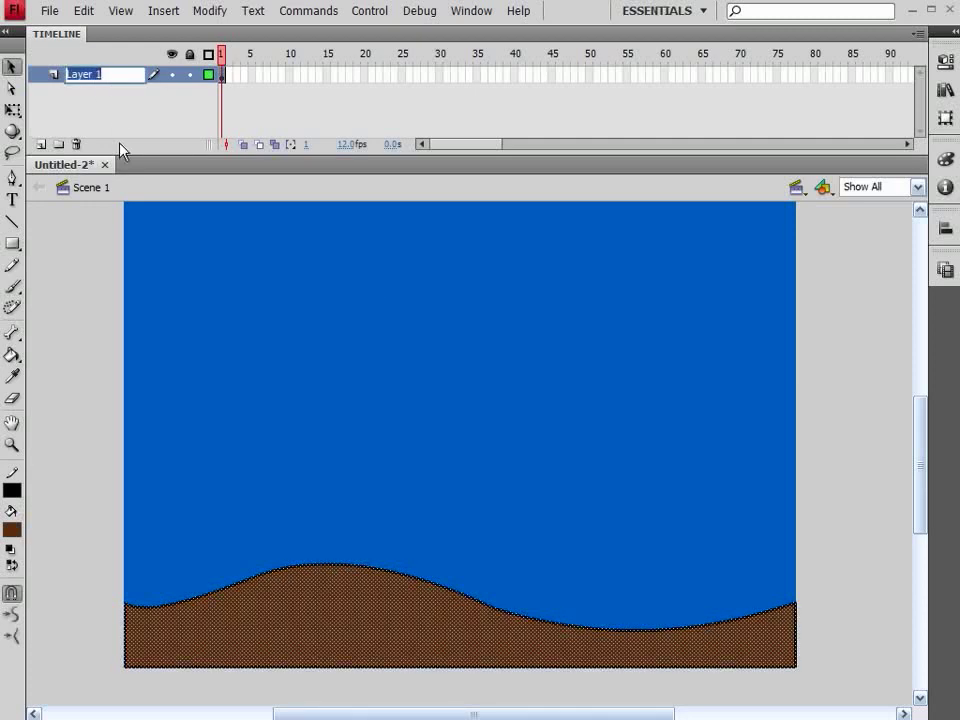
text(foreGround)
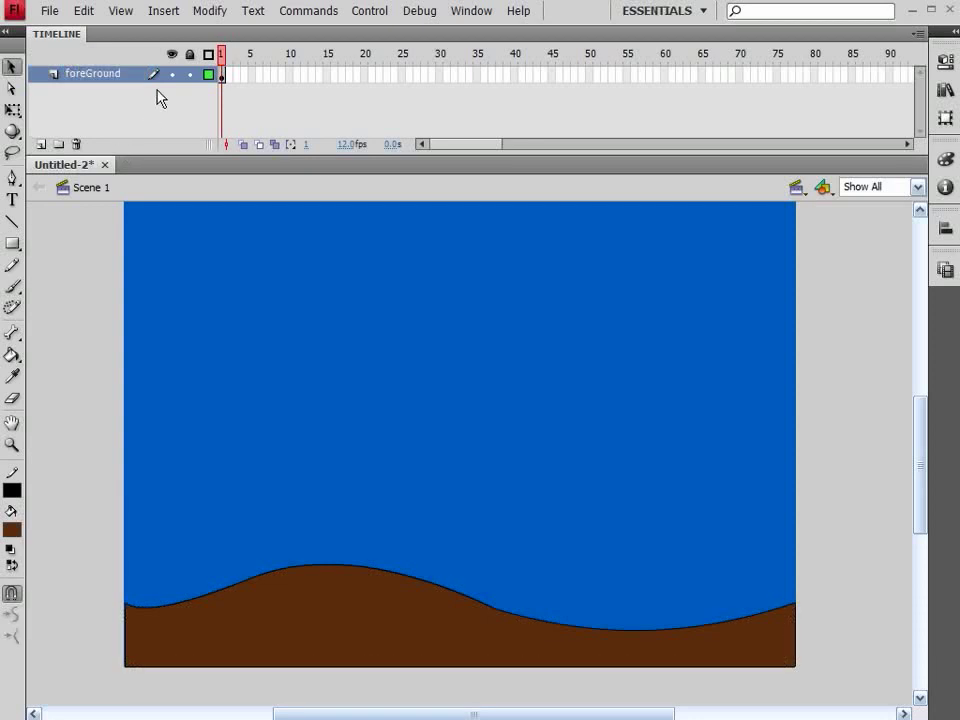
click(190, 74)
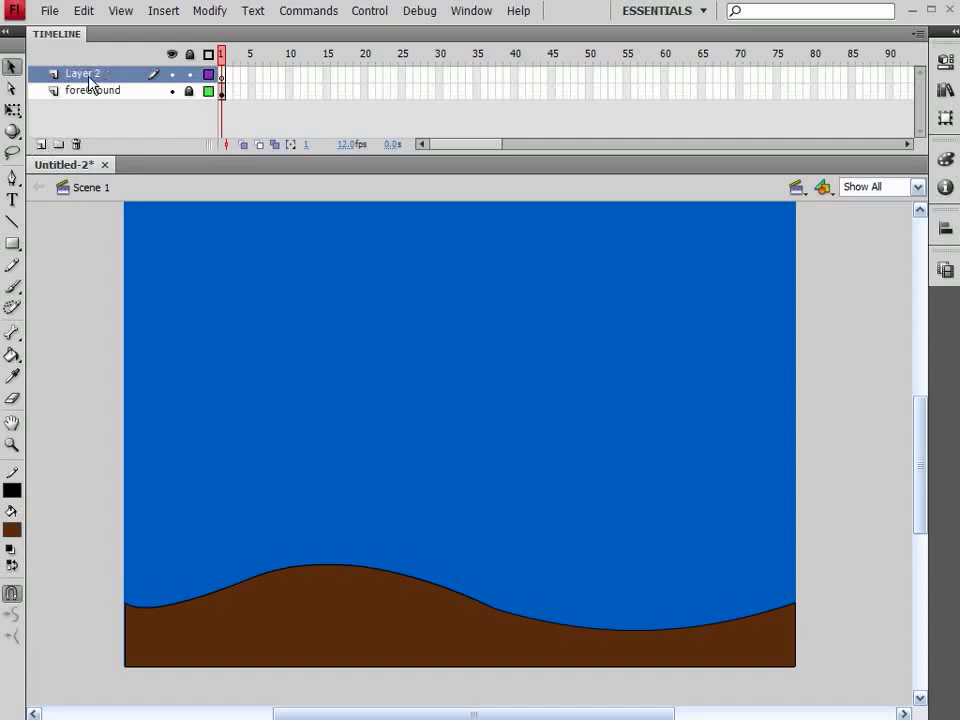
double_click(82, 73)
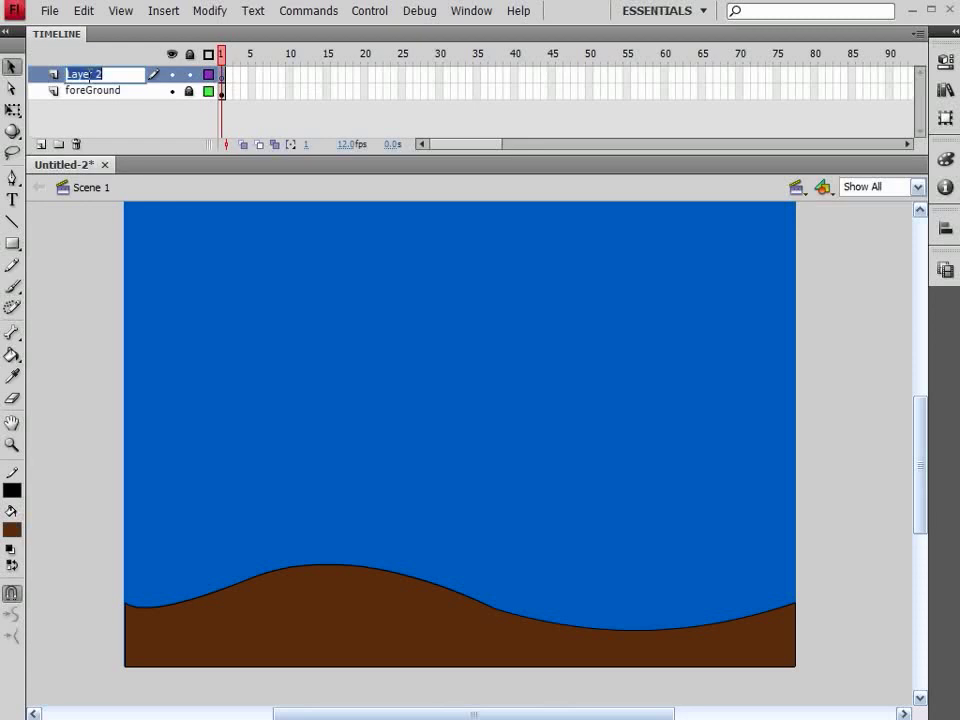
text(midGround1)
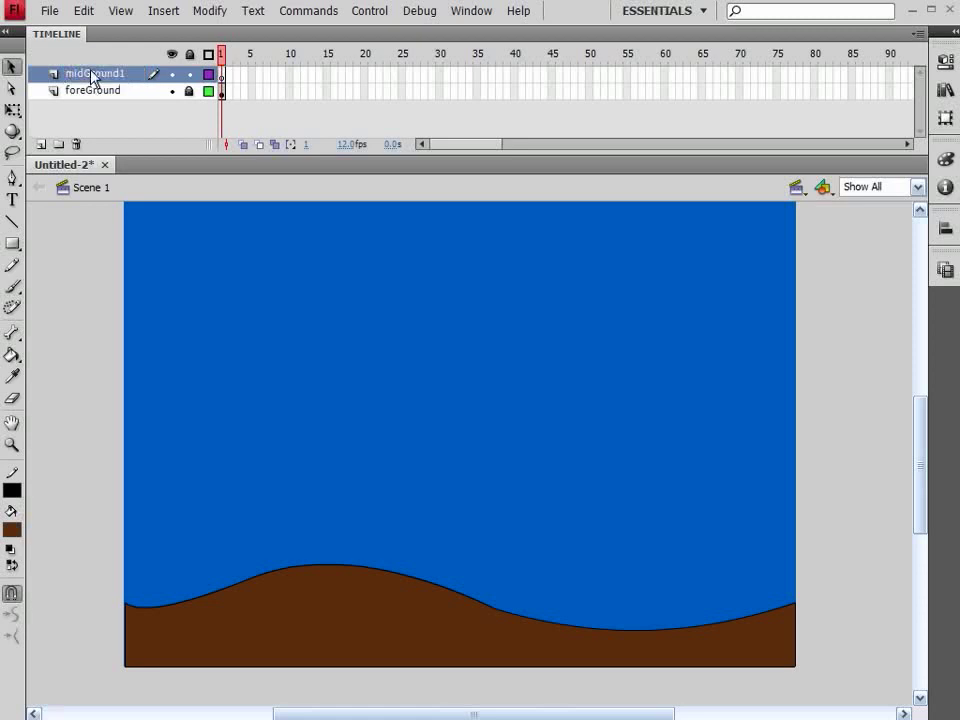
drag(95, 73, 95, 90)
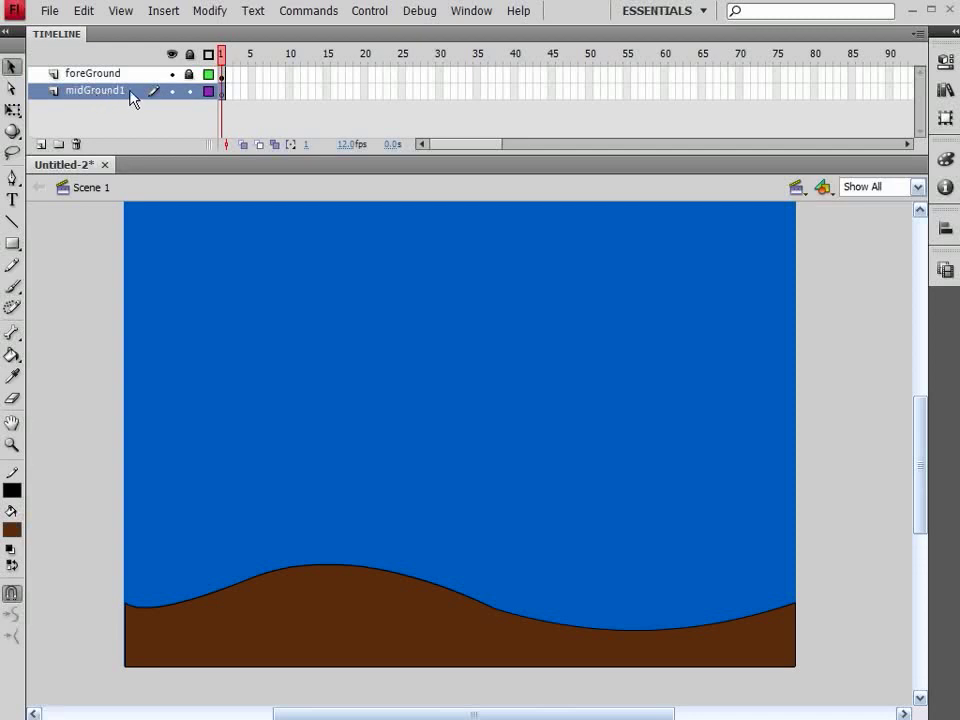
mouse_move(102, 82)
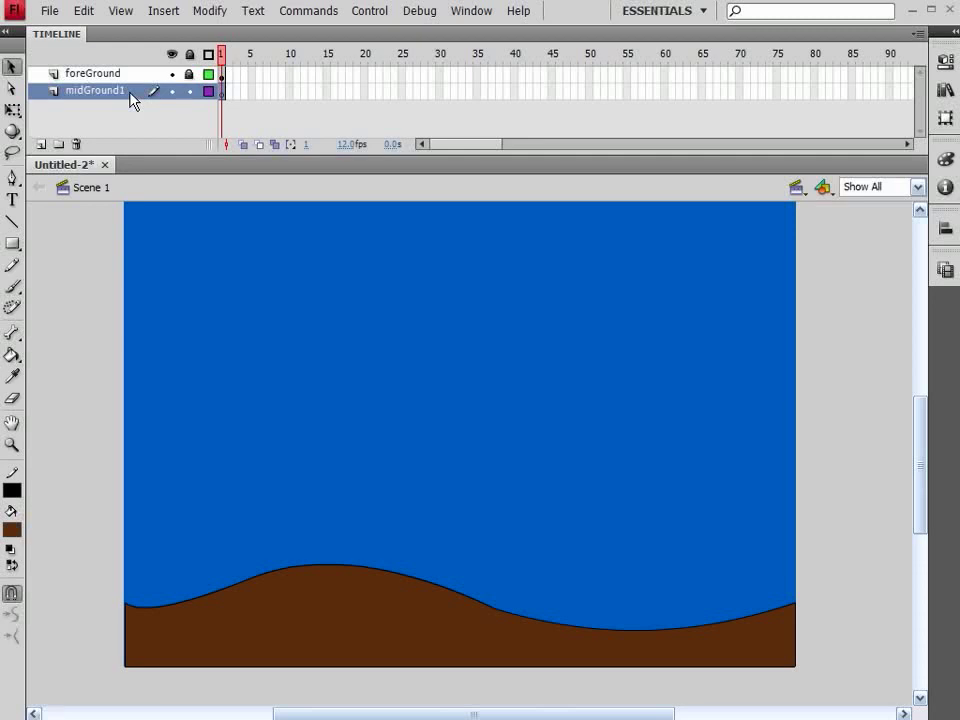
mouse_move(98, 118)
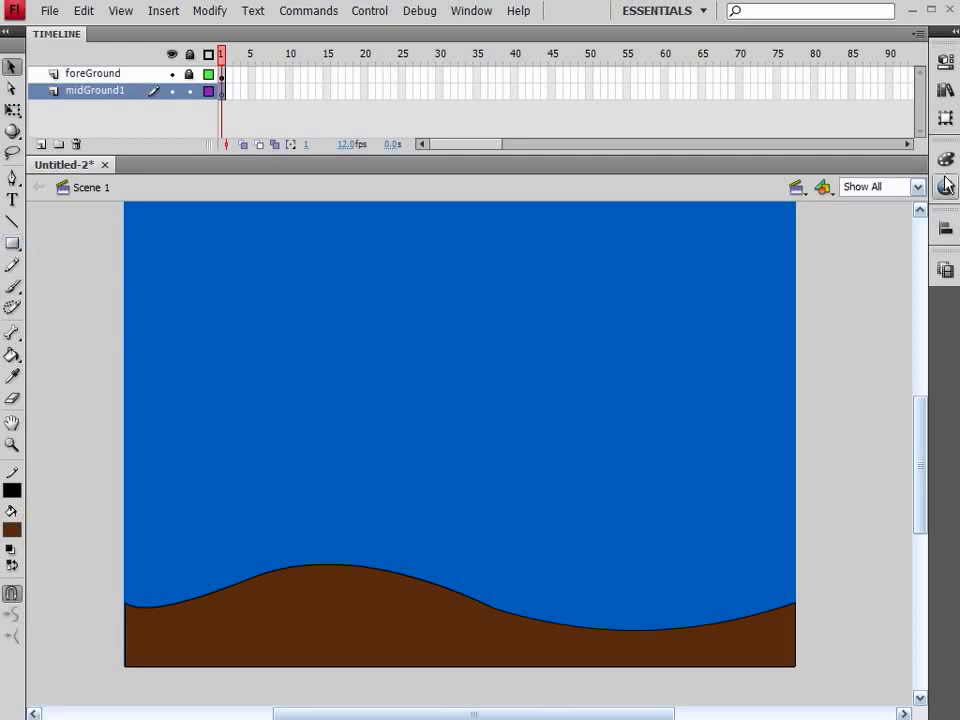
Draw a dark brown rectangle on the right side for the second hill
click(945, 158)
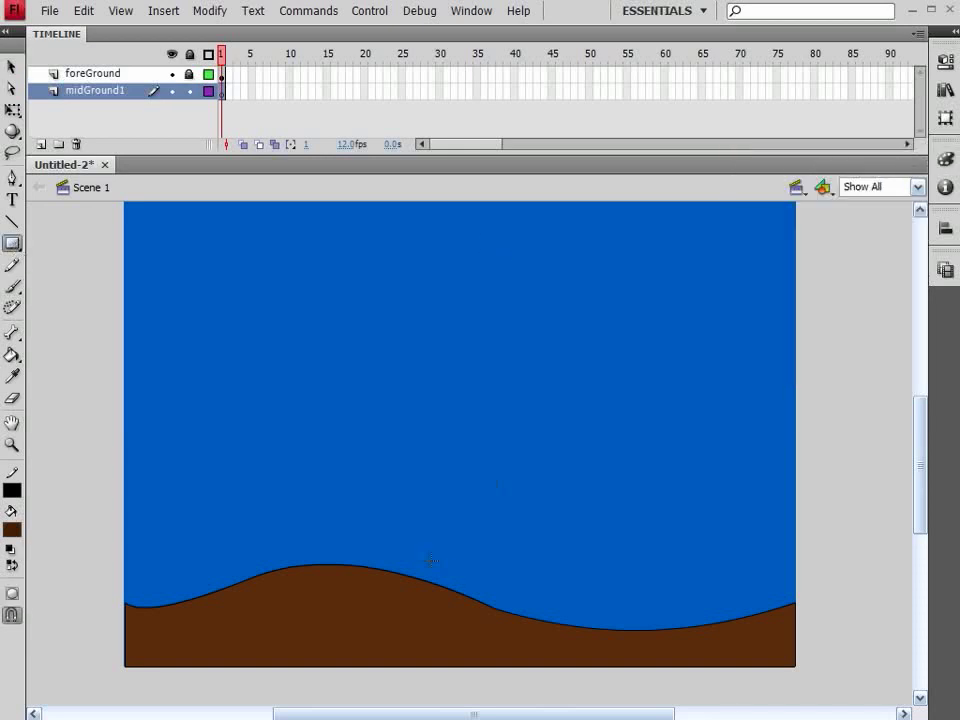
drag(445, 555, 738, 640)
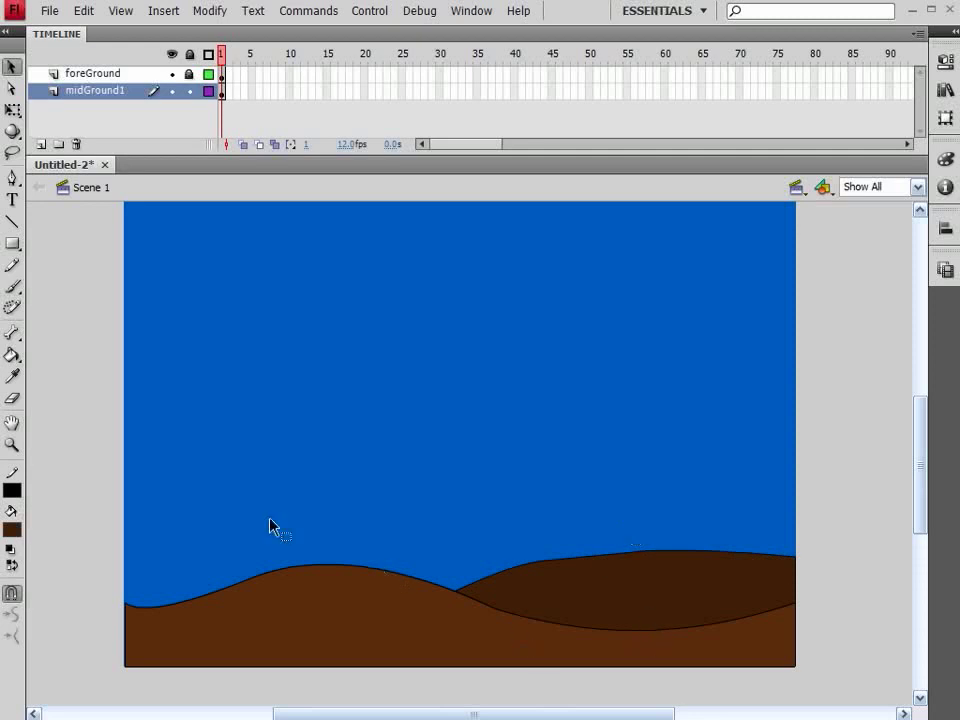
Insert a new layer and name it midGround2
click(189, 91)
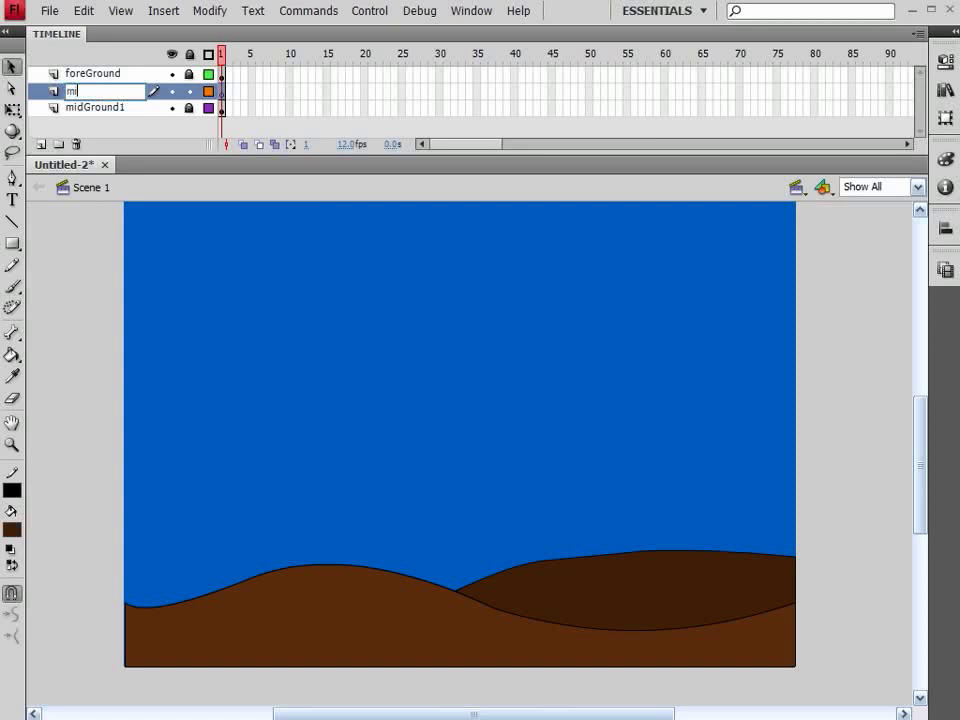
text(midGround2)
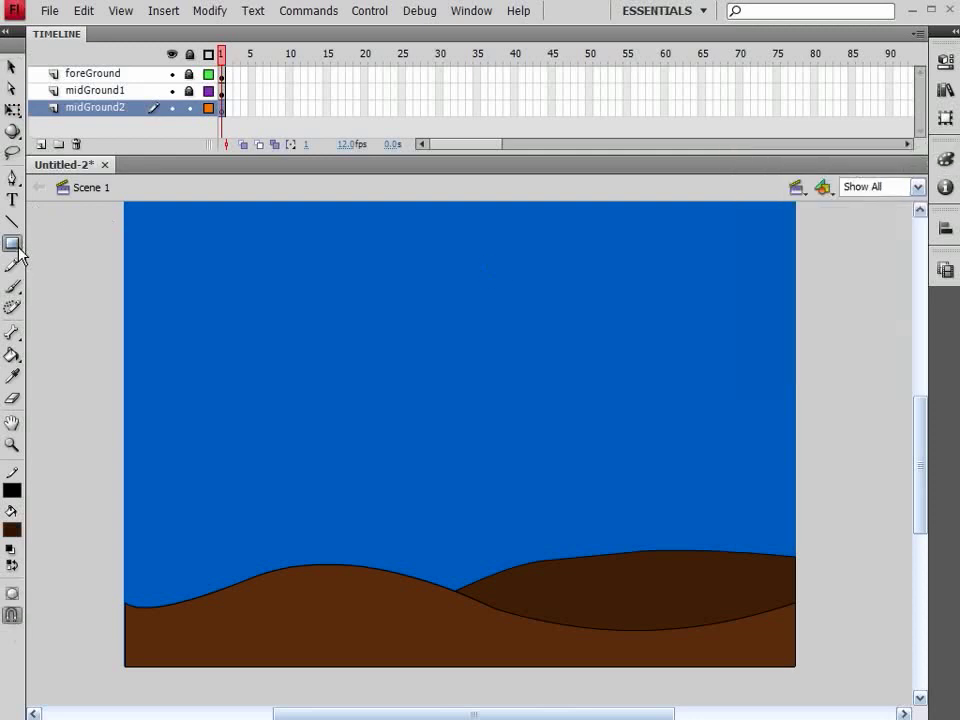
Draw a darker brown block across the lower scene and round its top into two hills
drag(113, 488, 278, 555)
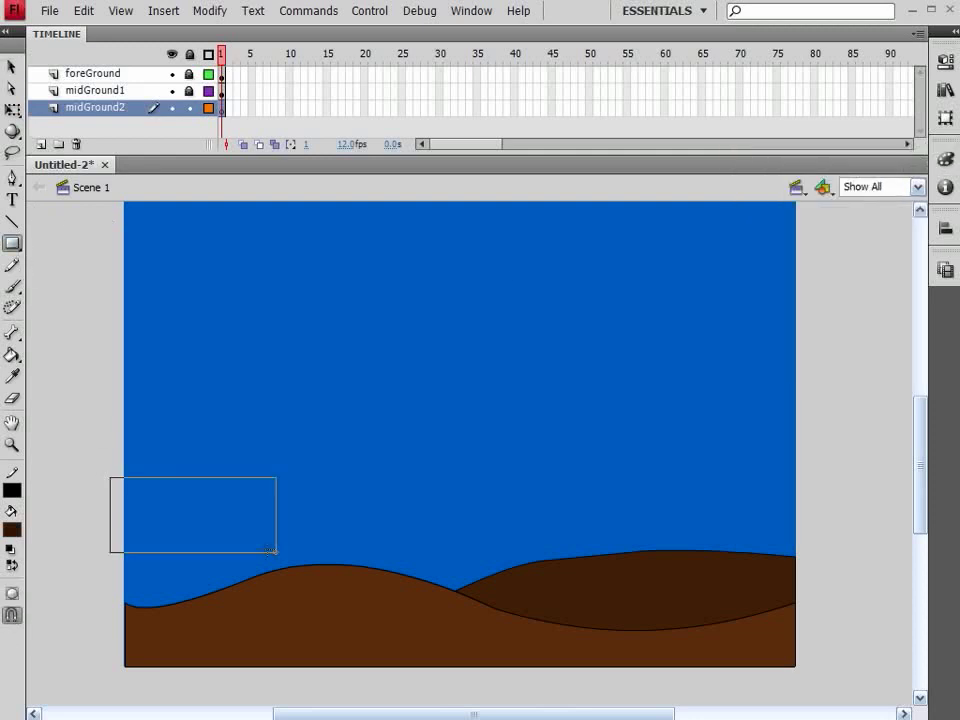
drag(275, 558, 700, 640)
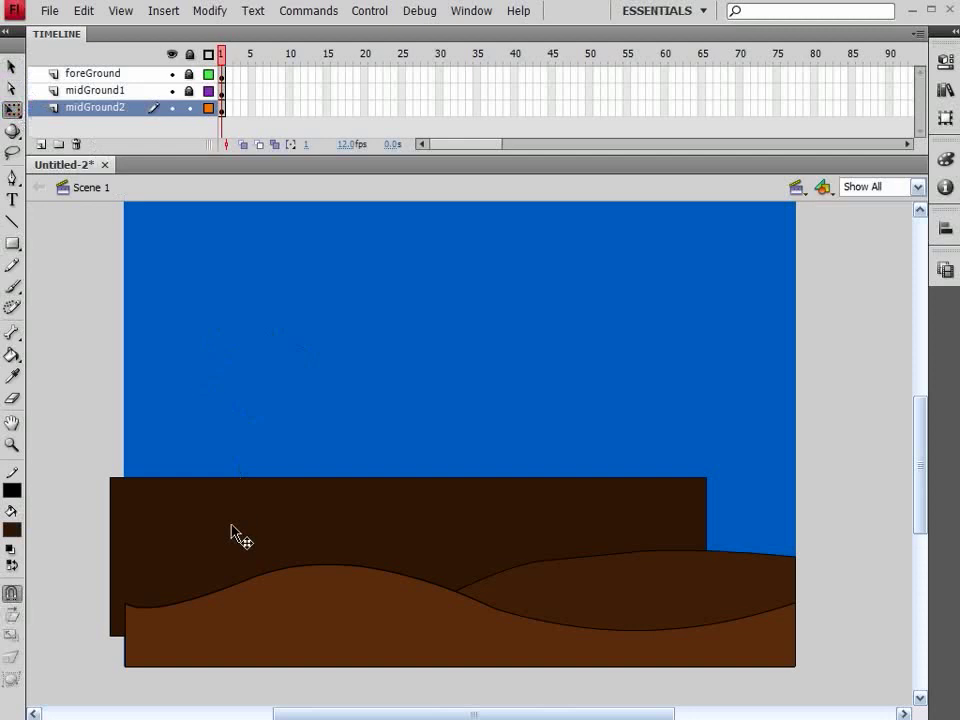
click(240, 535)
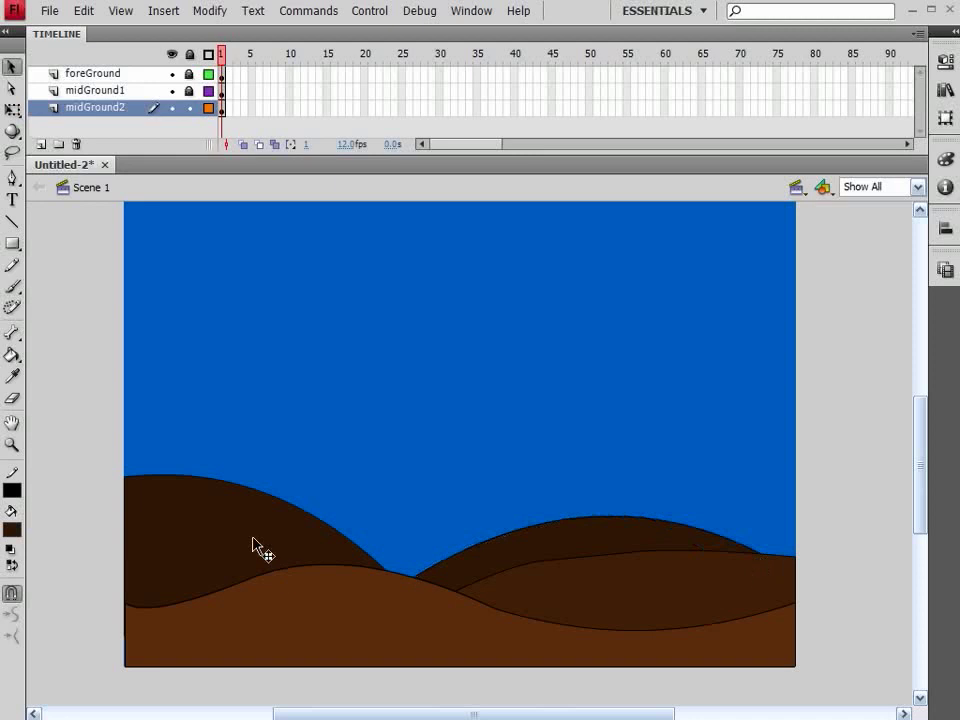
drag(125, 485, 395, 580)
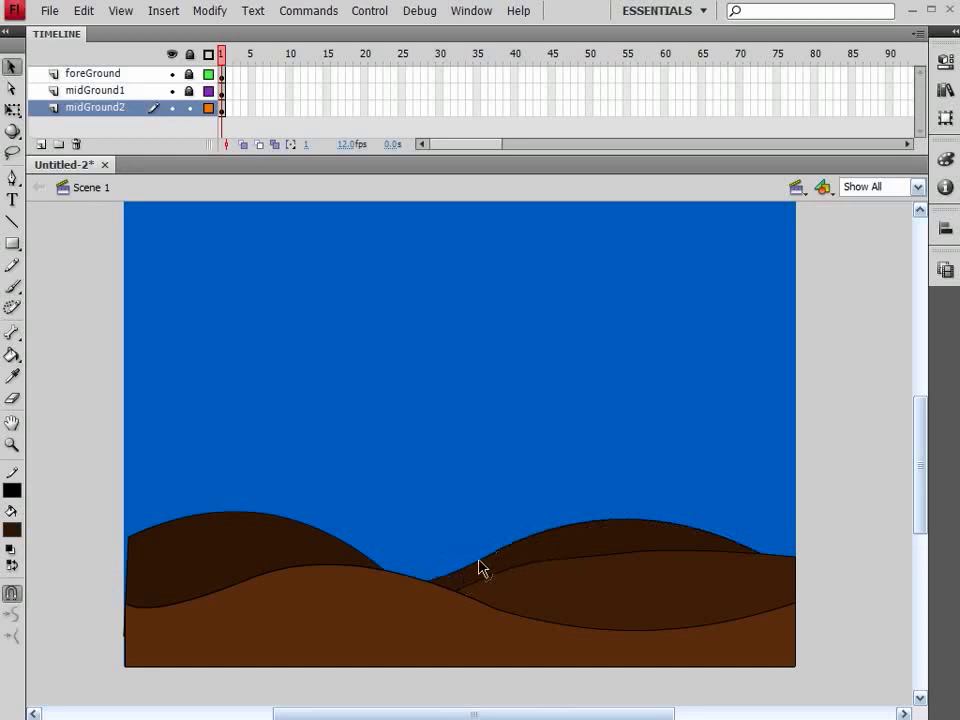
mouse_move(417, 484)
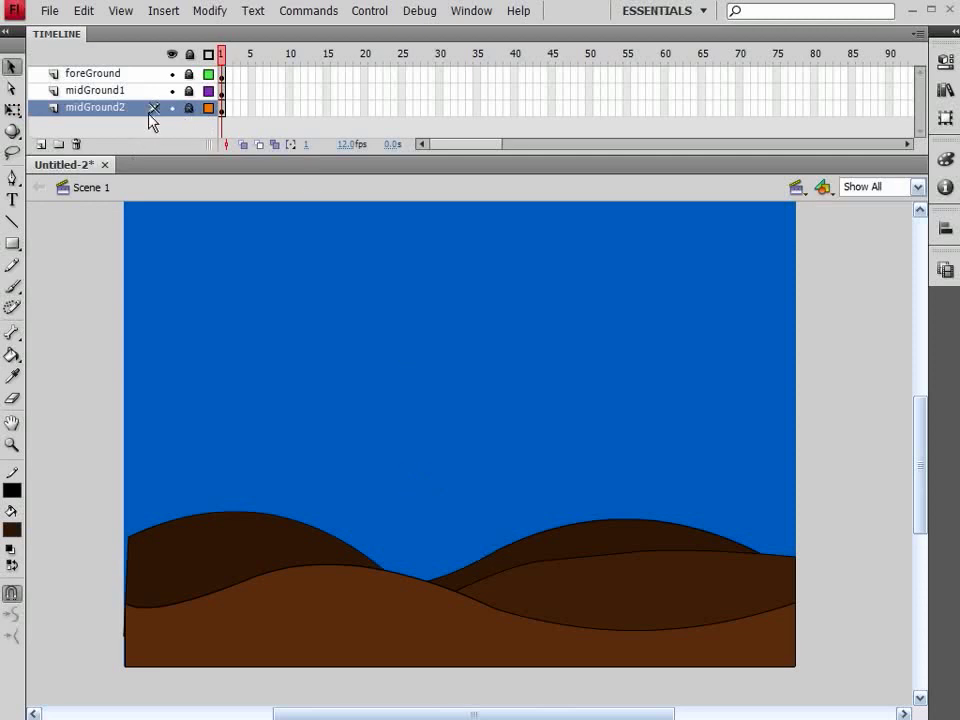
Add a new layer named backGroundMountains at the bottom of the layer stack
click(40, 144)
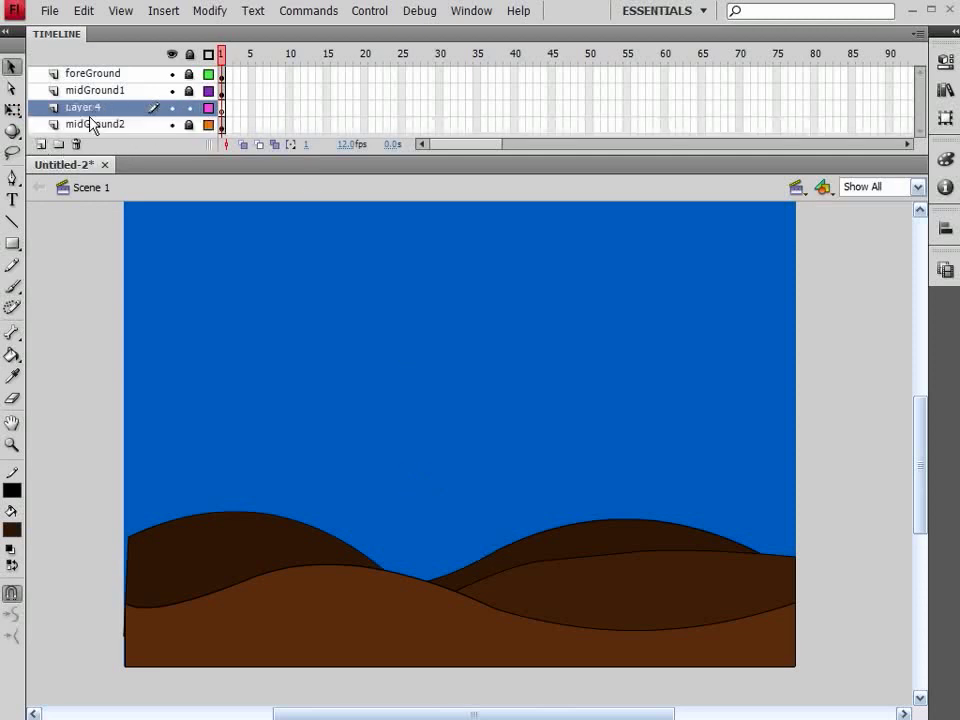
double_click(83, 107)
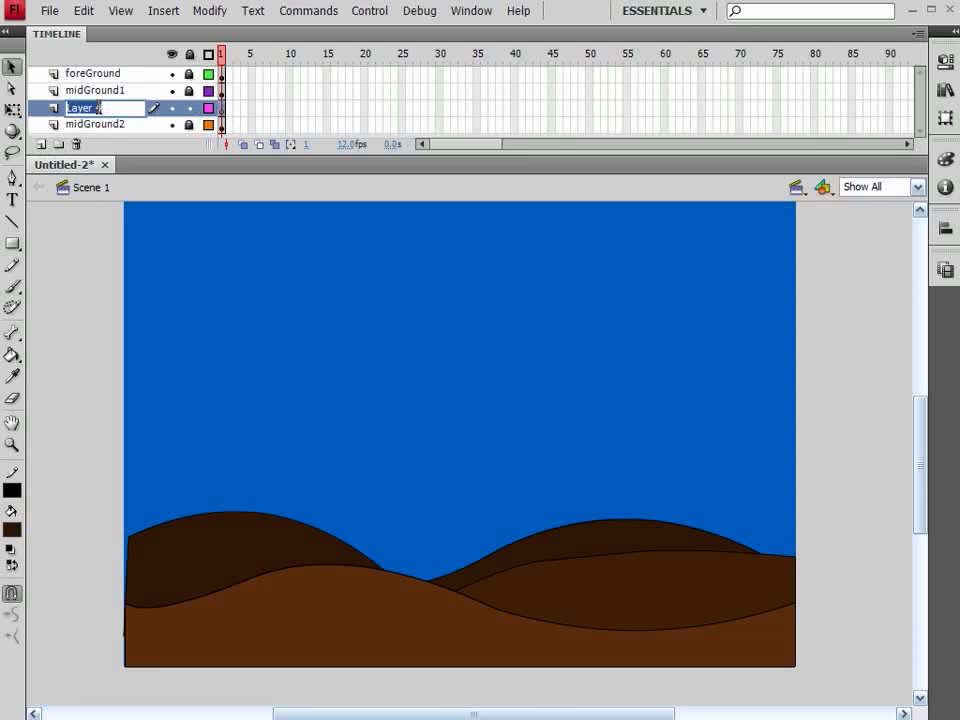
text(bac)
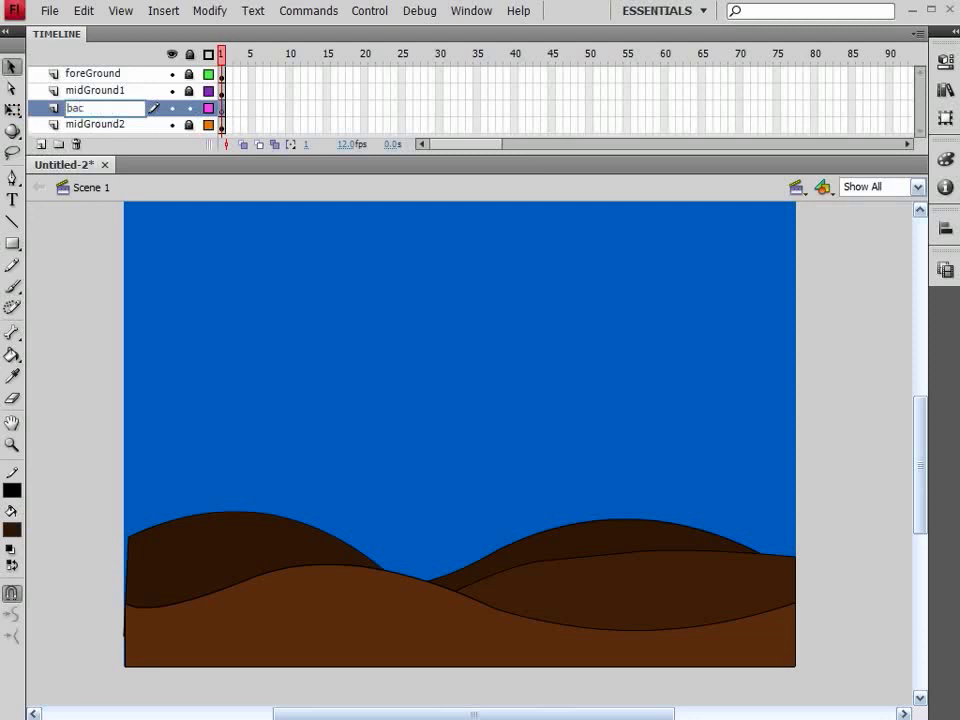
text(backGroundM...)
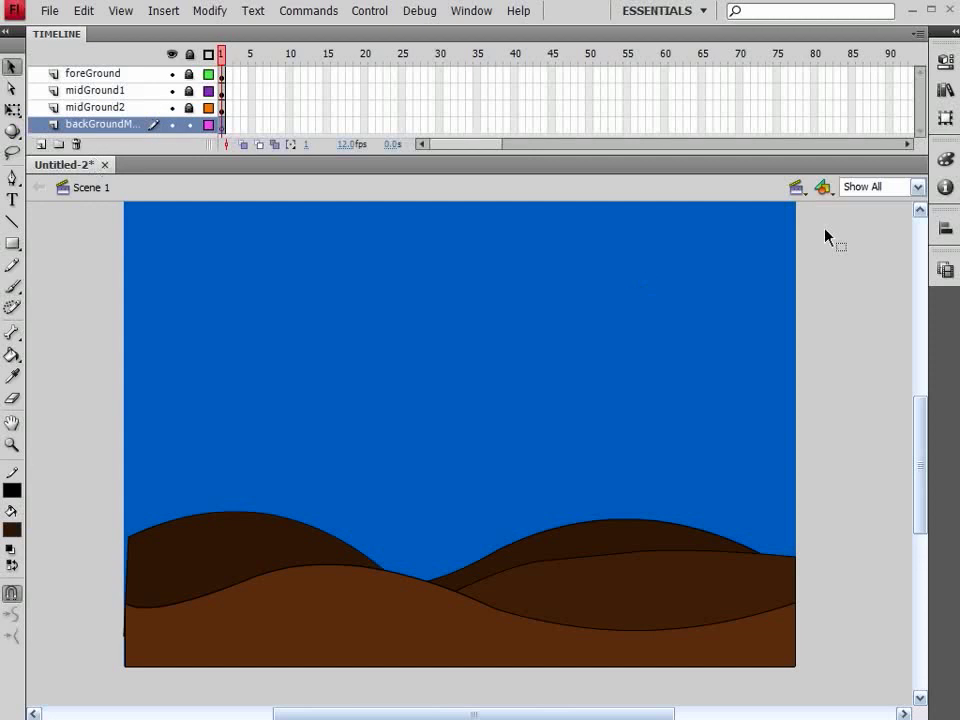
click(945, 158)
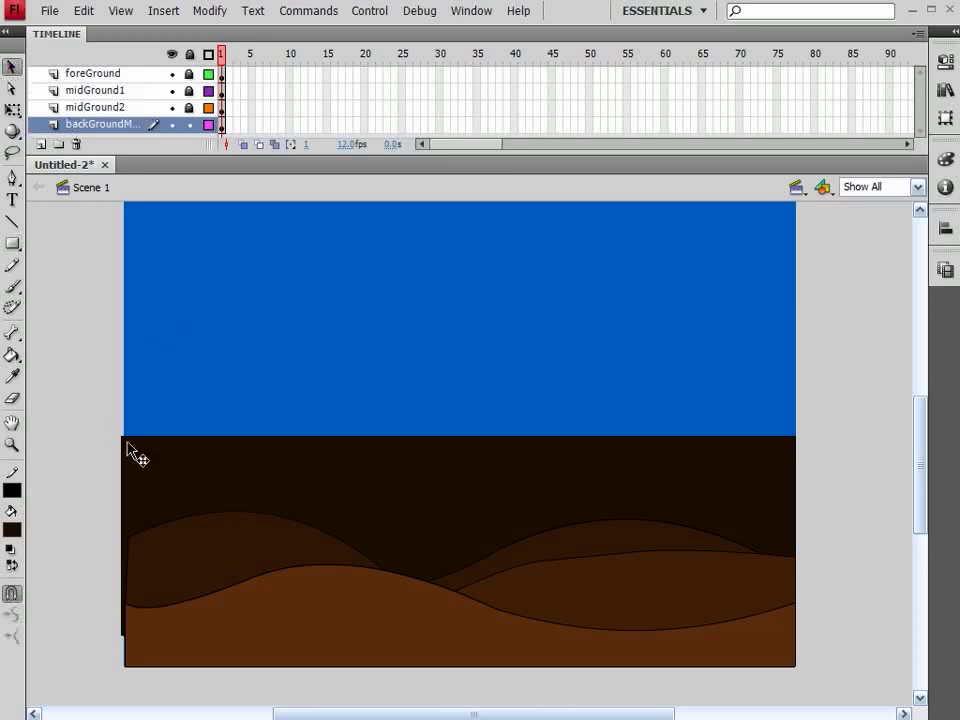
mouse_move(188, 444)
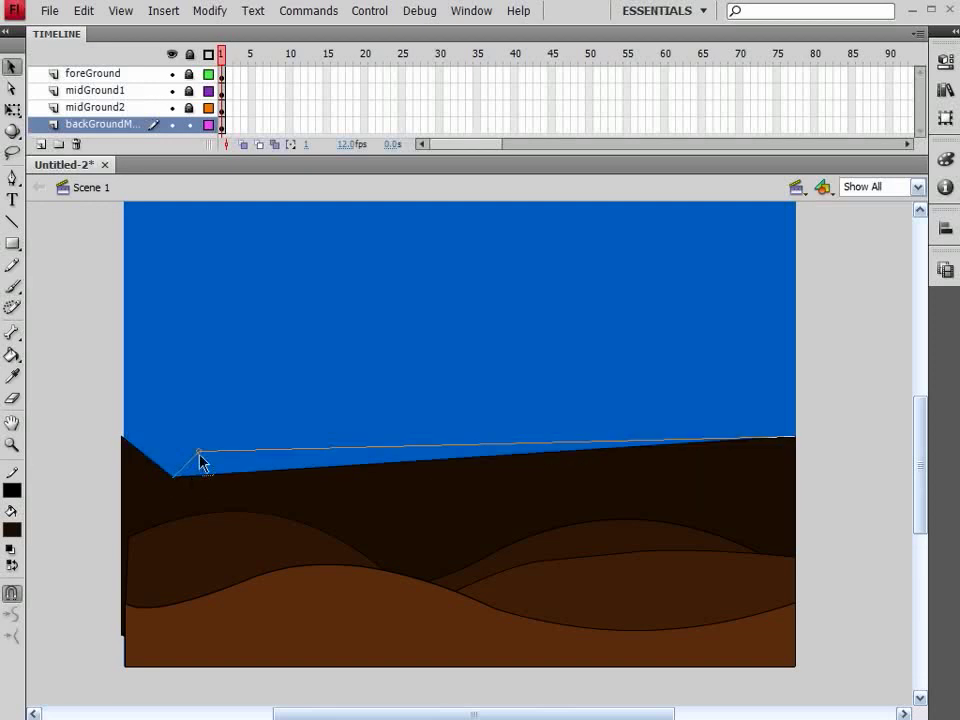
Pull the dark block's top edge into a left valley and a central peak
drag(200, 458, 213, 408)
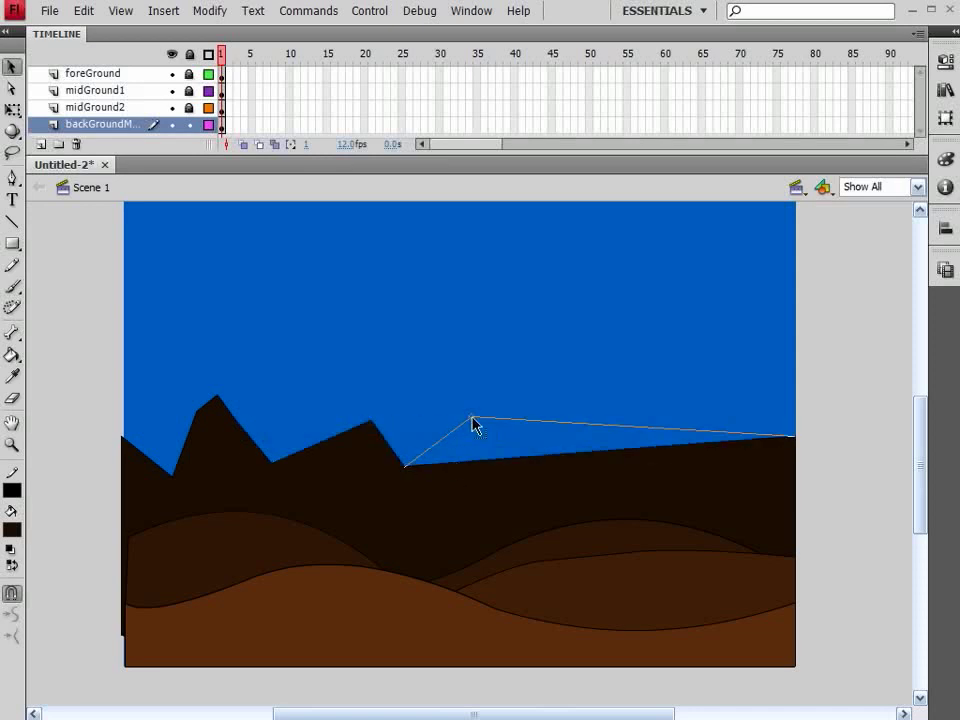
drag(475, 422, 497, 382)
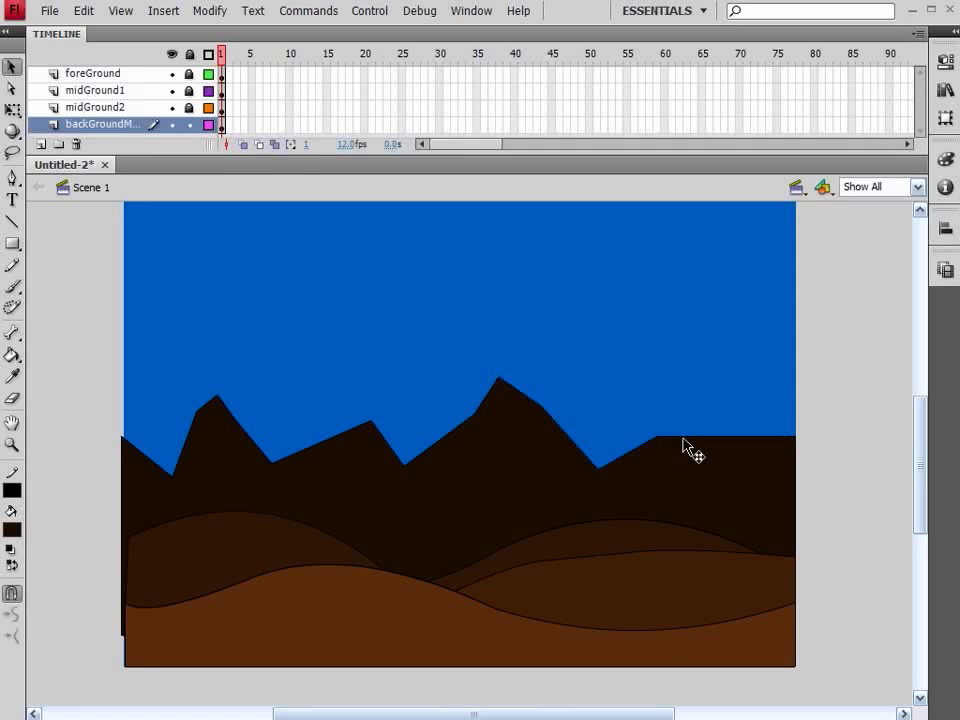
click(685, 450)
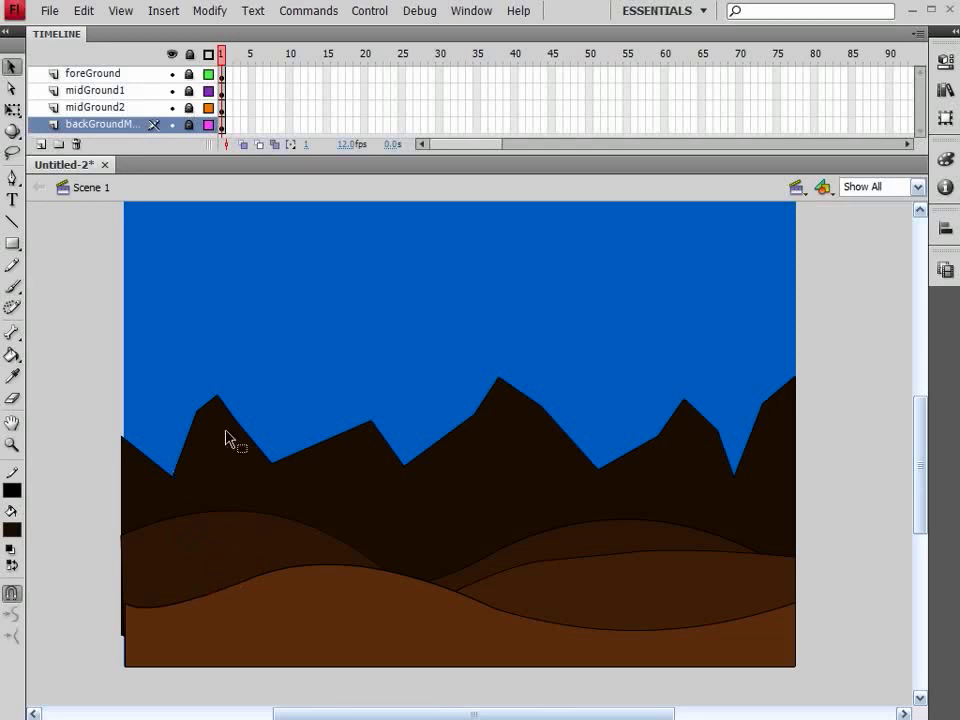
mouse_move(200, 598)
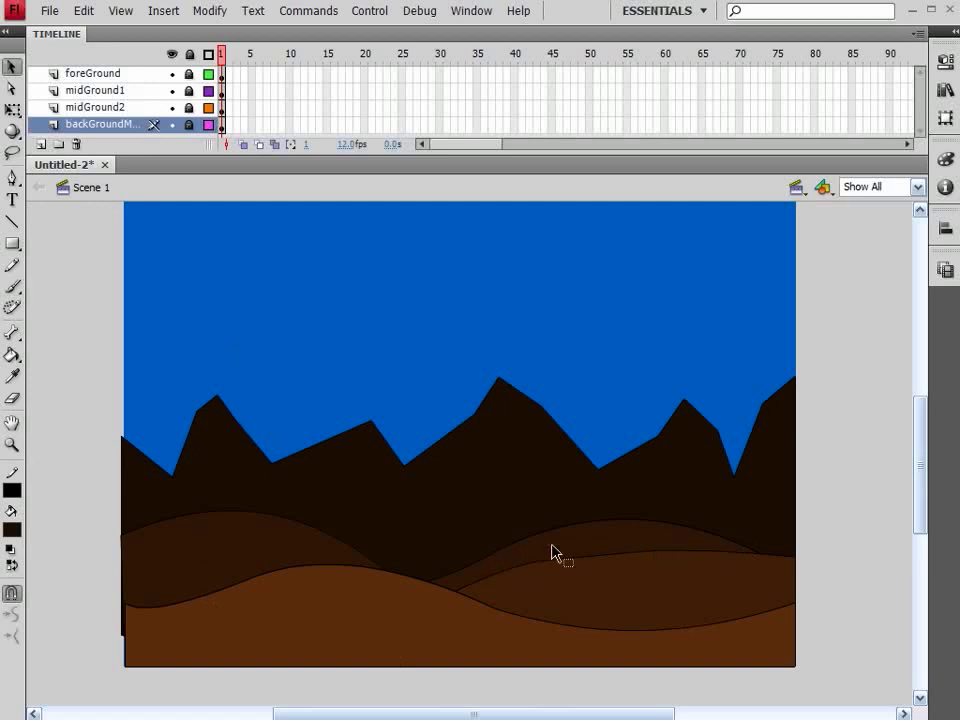
mouse_move(617, 613)
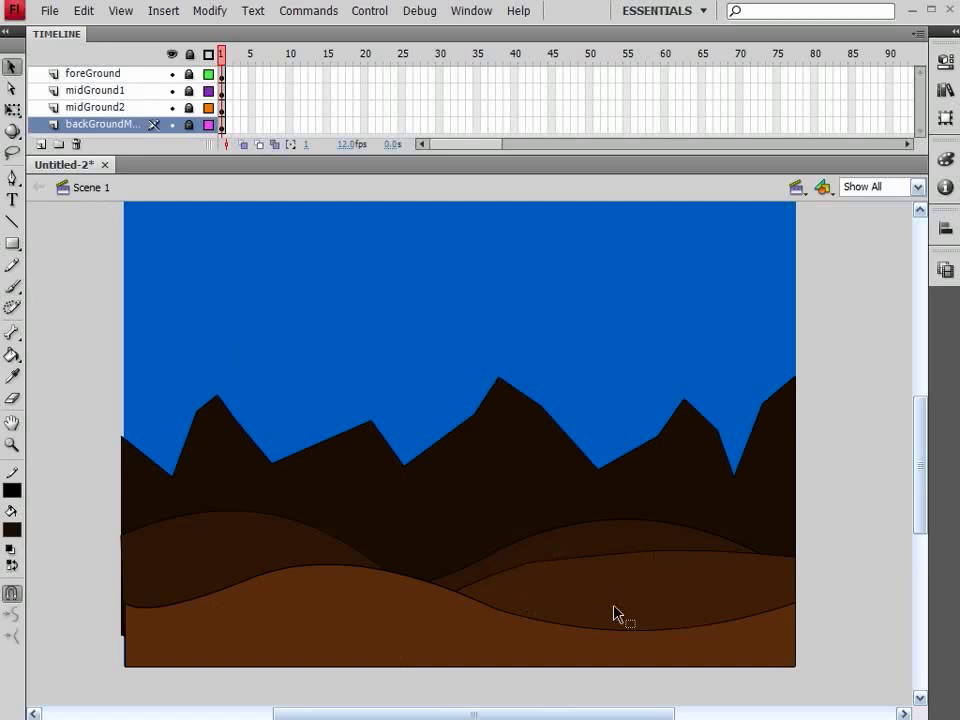
mouse_move(283, 614)
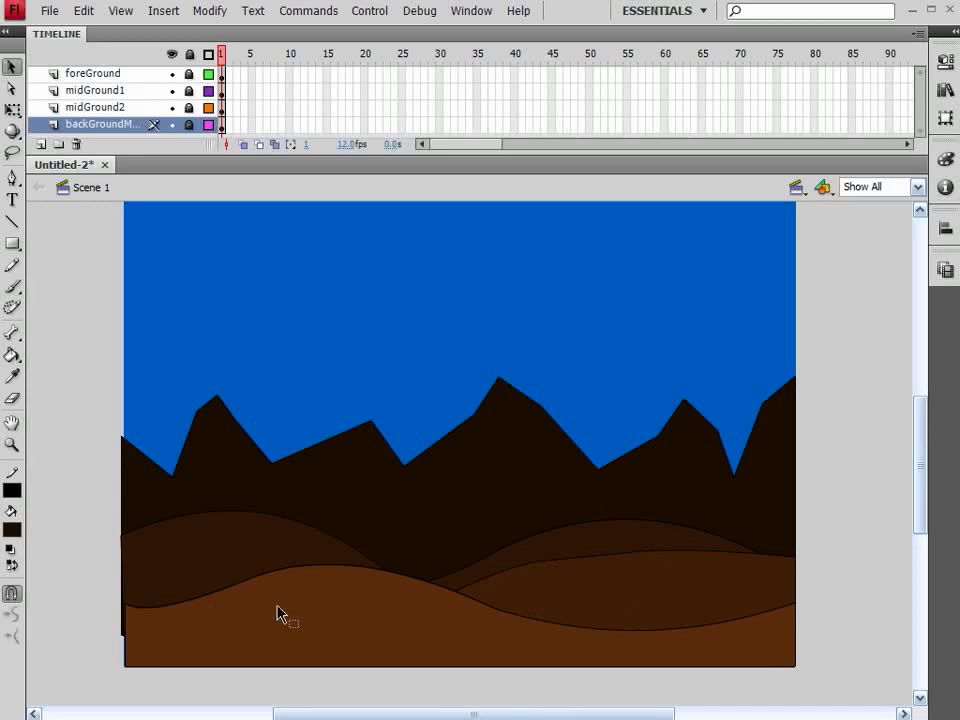
mouse_move(508, 560)
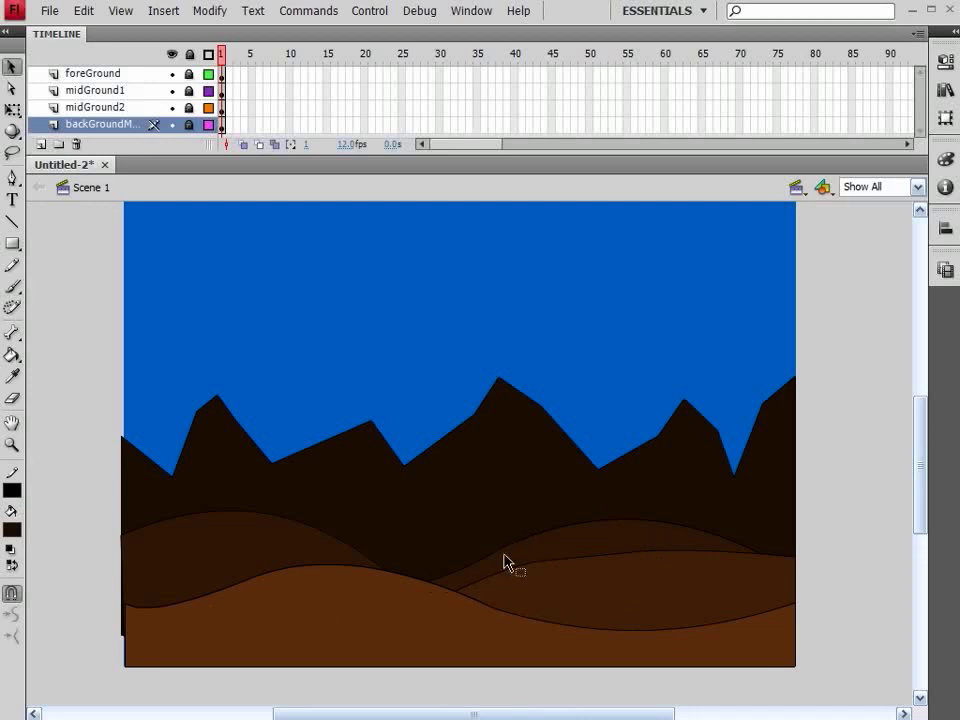
mouse_move(240, 380)
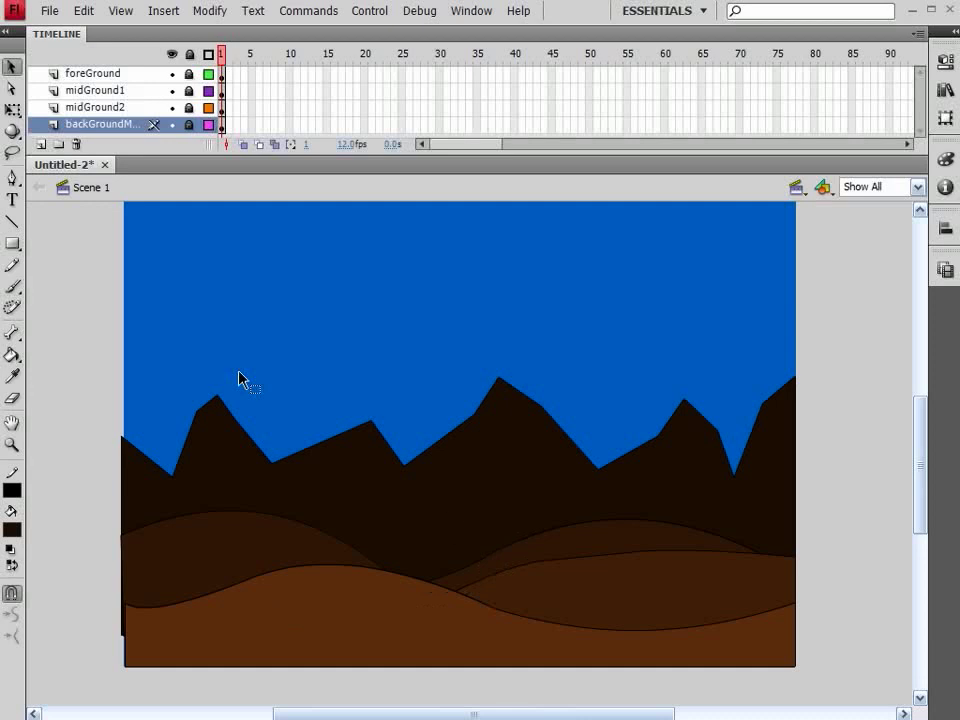